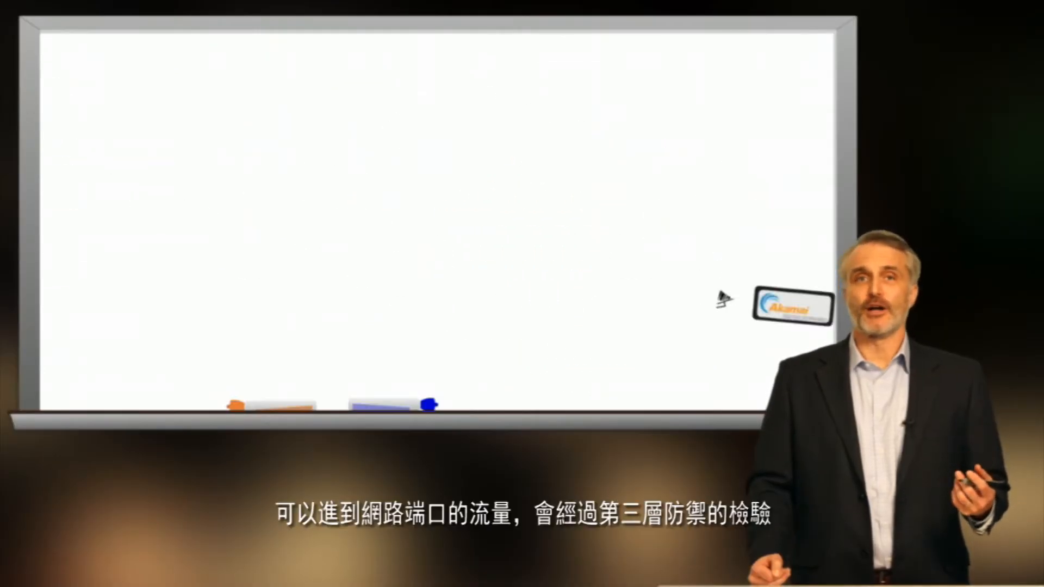
{"action": "left_click_drag", "start_coordinate": [792, 306], "coordinate": [89, 393]}
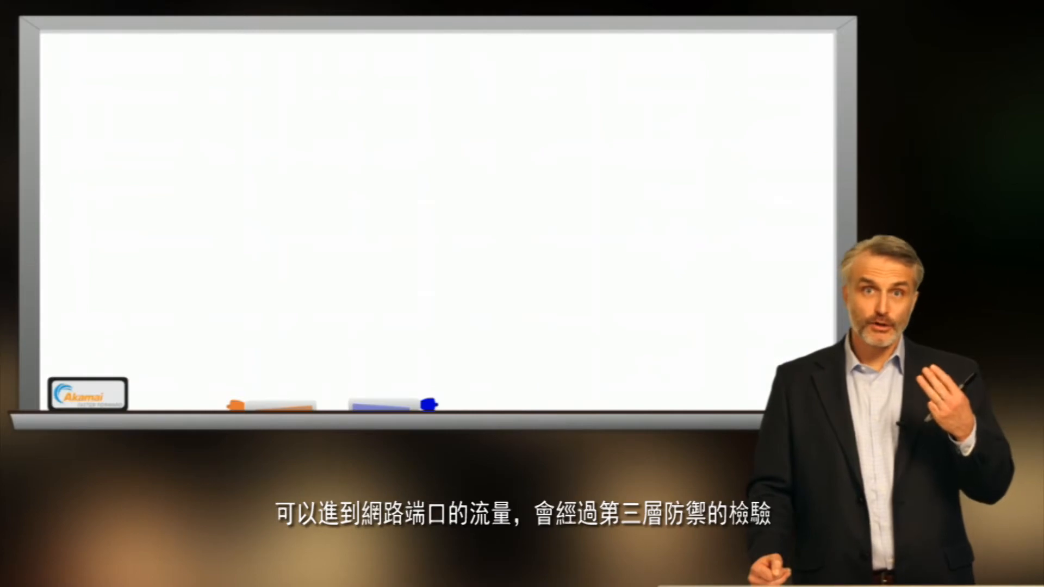